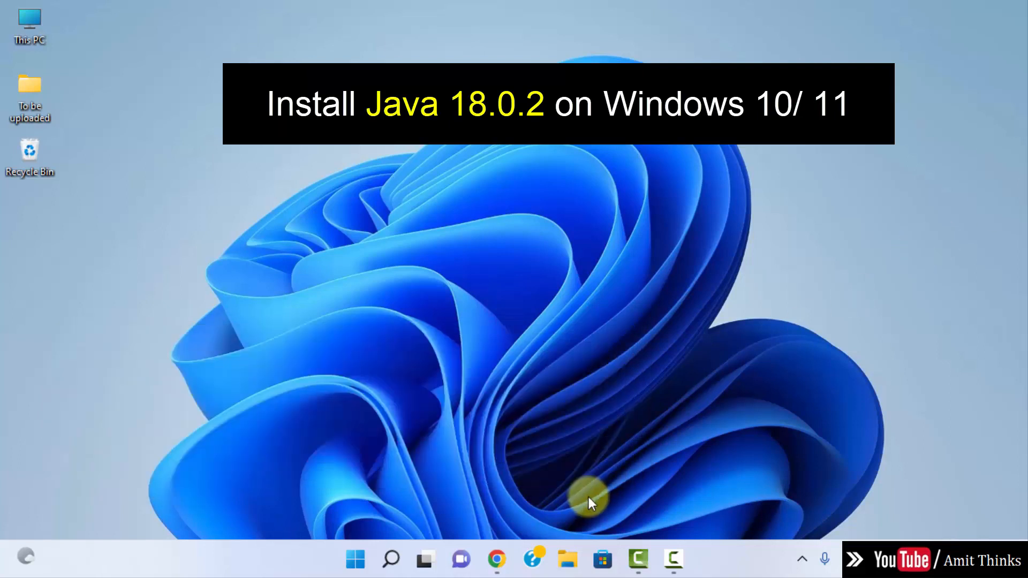
# Search Google for 'oracle java' in Chrome and open the 'Java Software | Oracle India' result.
pyautogui.click(496, 560)
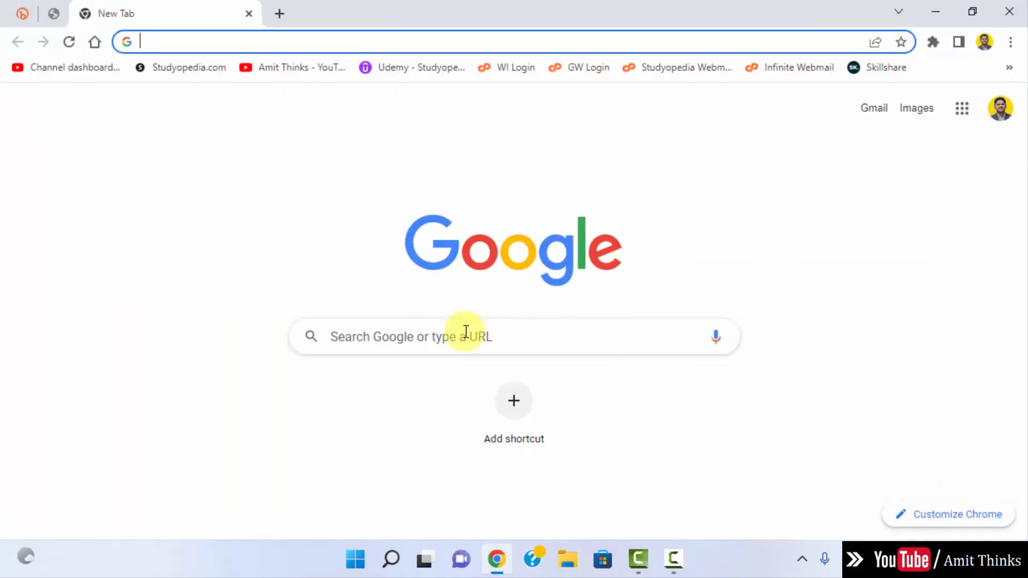
pyautogui.write('oracle java')
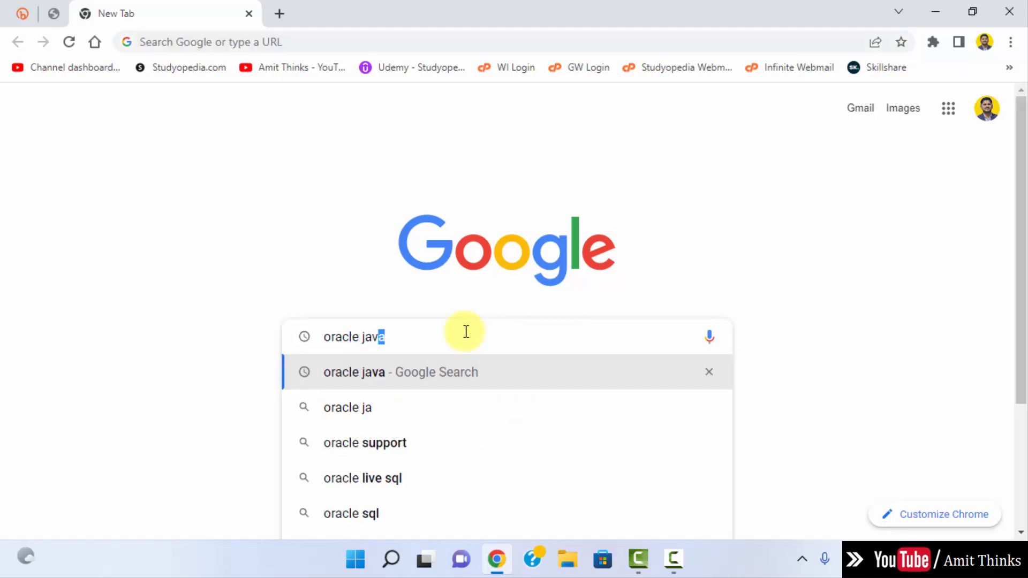
pyautogui.click(400, 372)
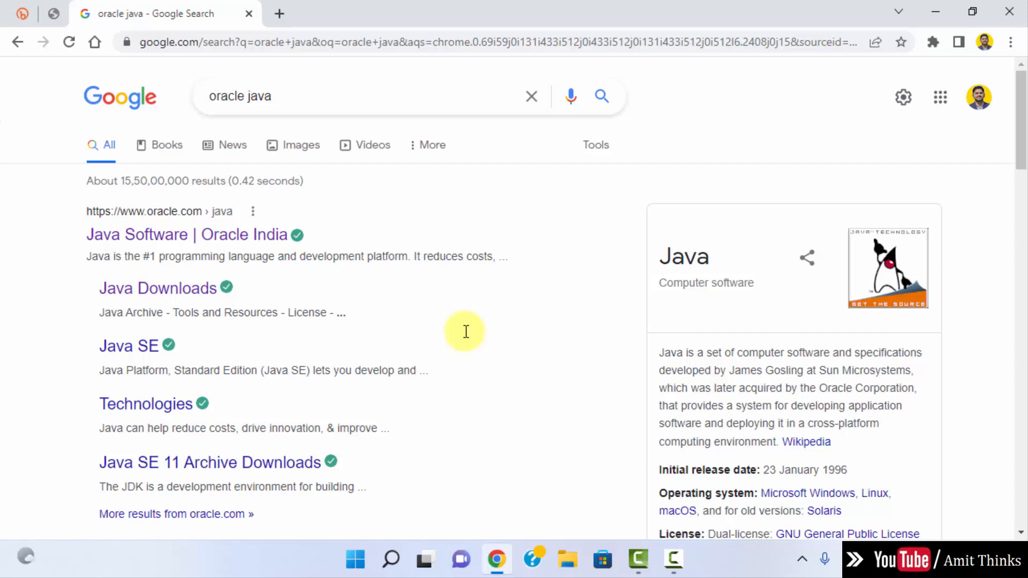
pyautogui.moveTo(243, 235)
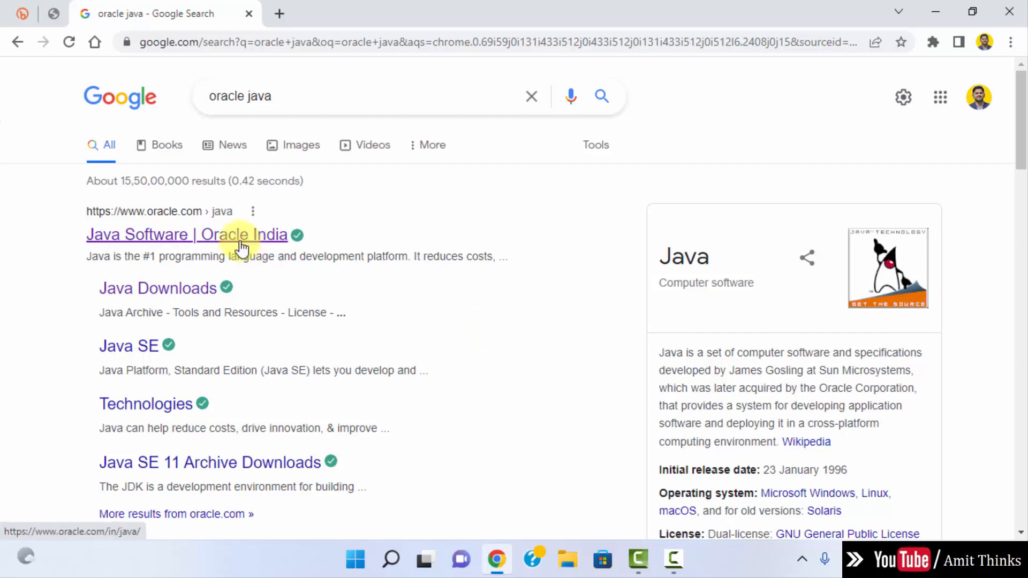
pyautogui.click(186, 234)
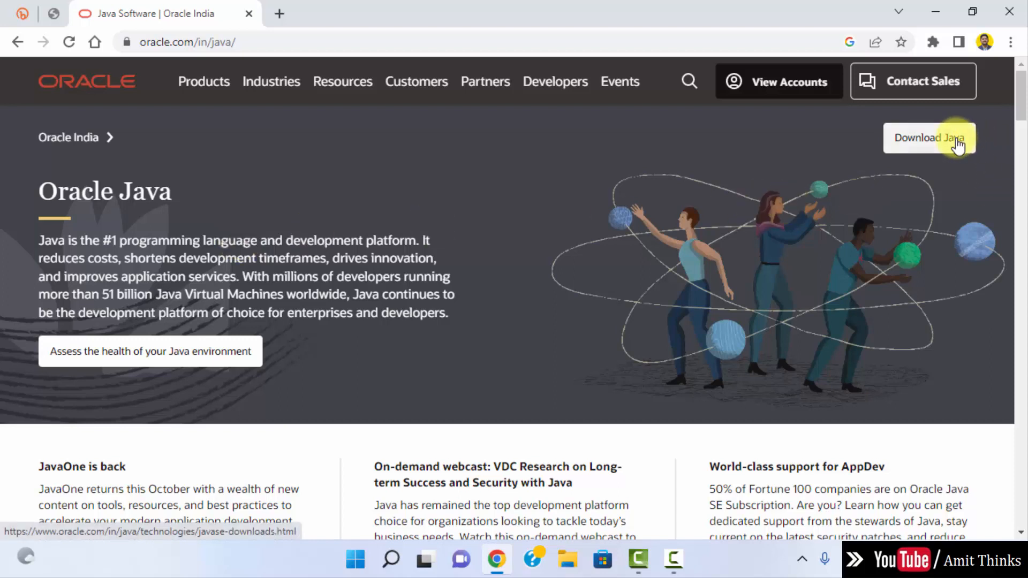
# Go to Java Downloads, scroll to the JDK 18 table and show the Windows x64 installer downloads.
pyautogui.click(928, 138)
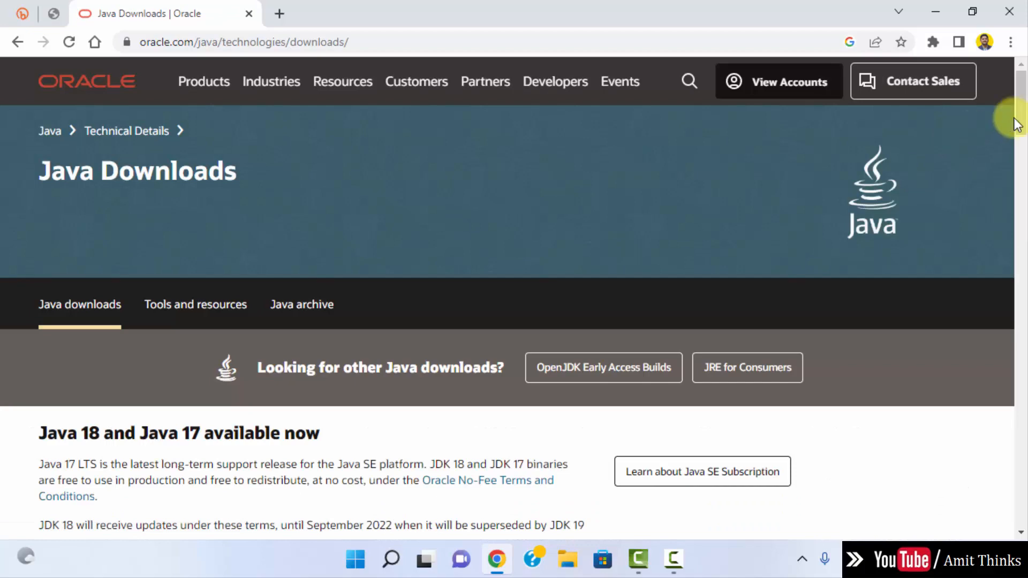
pyautogui.scroll(-3)
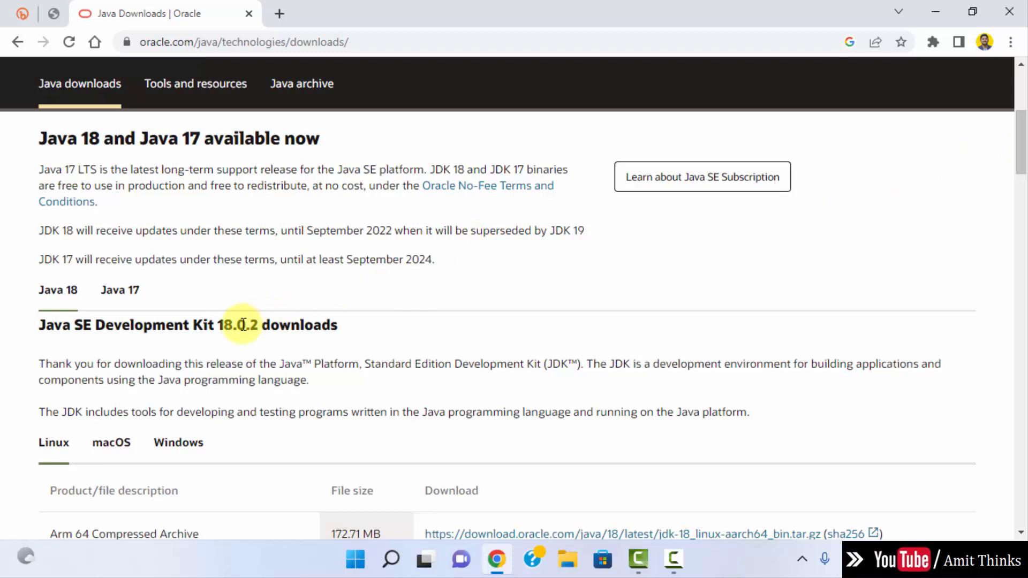
pyautogui.doubleClick(238, 324)
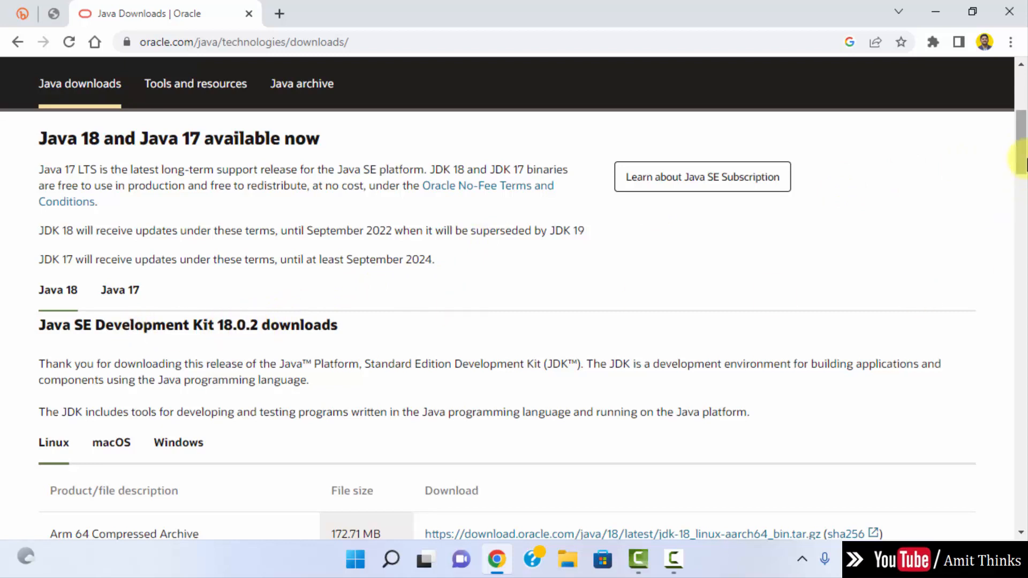
pyautogui.scroll(-3)
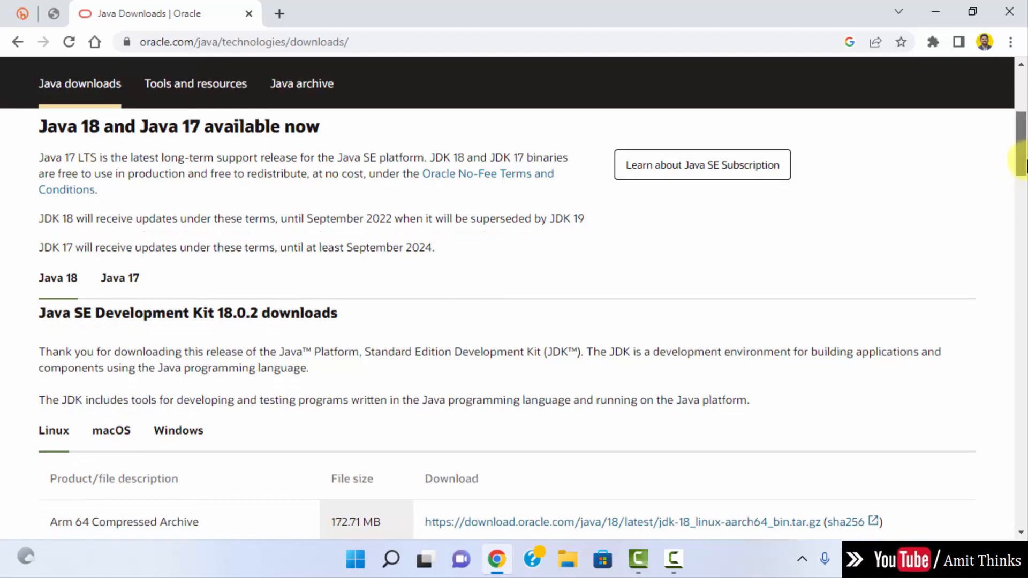
pyautogui.scroll(-3)
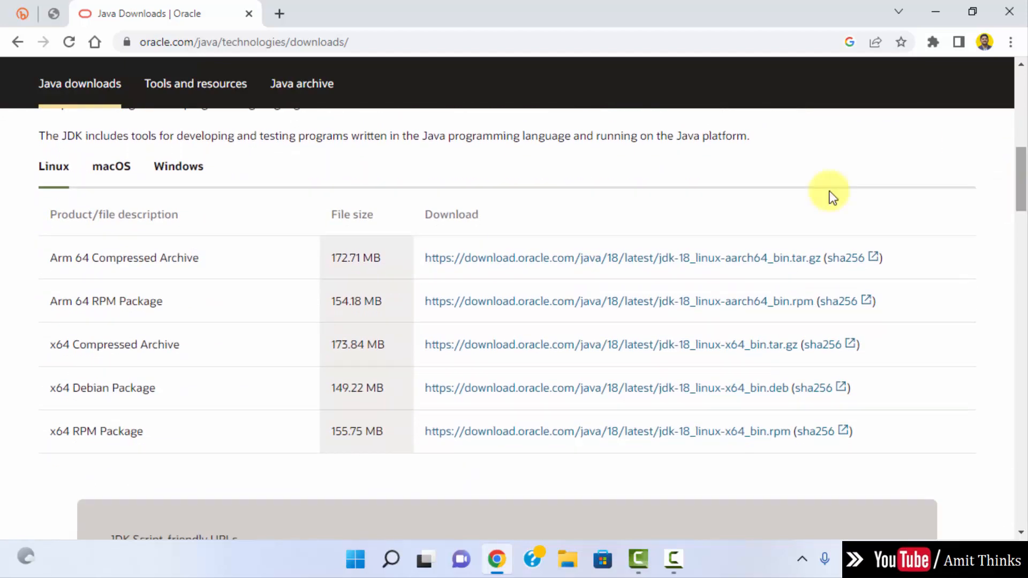
pyautogui.click(177, 166)
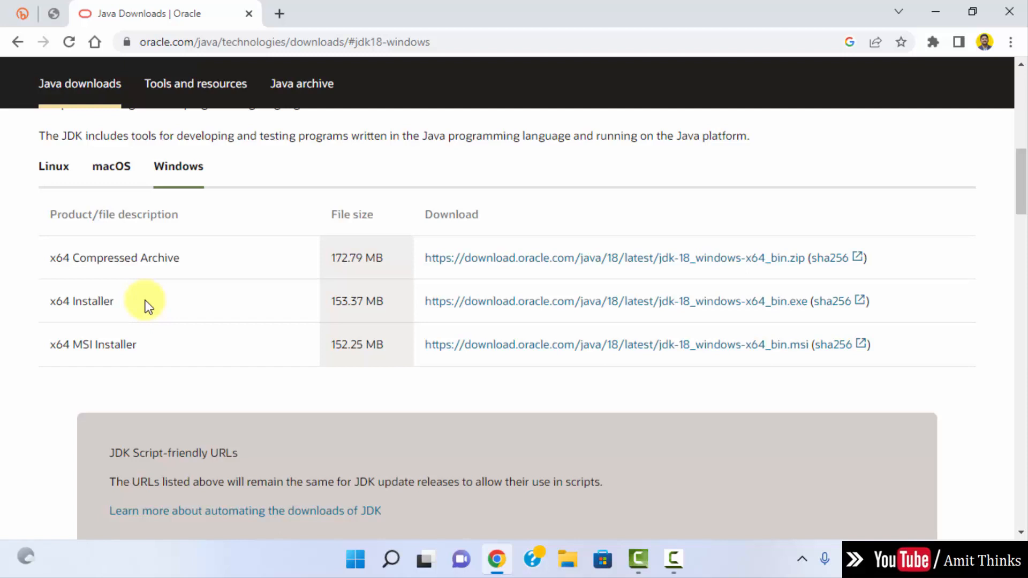
pyautogui.moveTo(282, 288)
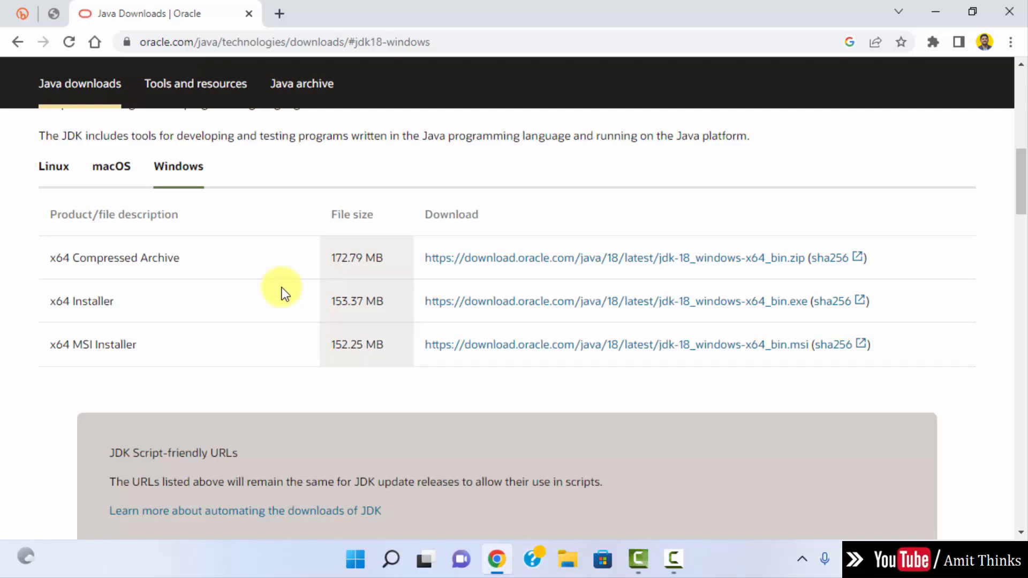
pyautogui.moveTo(772, 301)
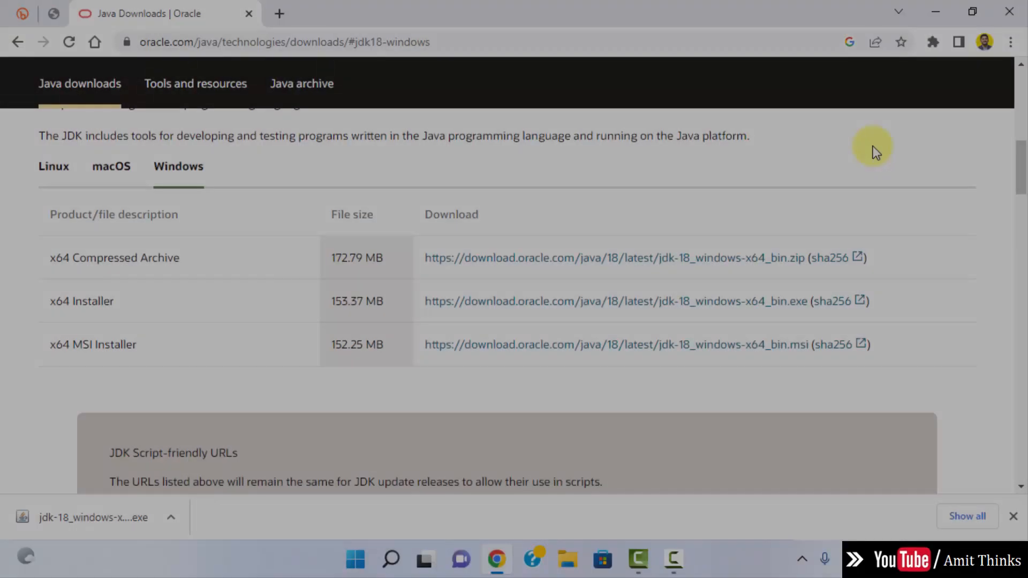
pyautogui.moveTo(110, 528)
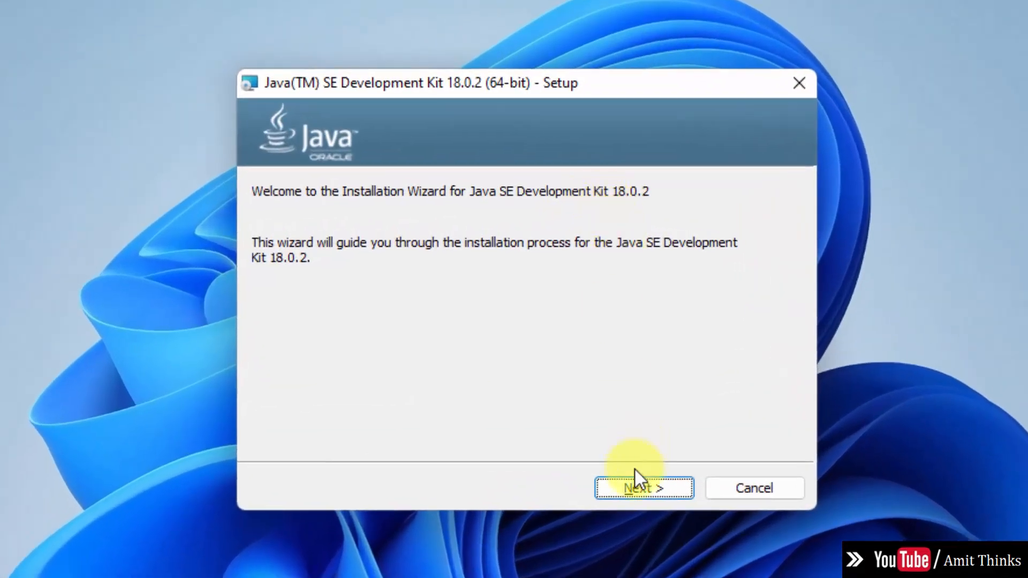
# Install JDK 18.0.2 to the default C:\Program Files\Java\jdk-18.0.2\ folder and close the wizard.
pyautogui.click(644, 489)
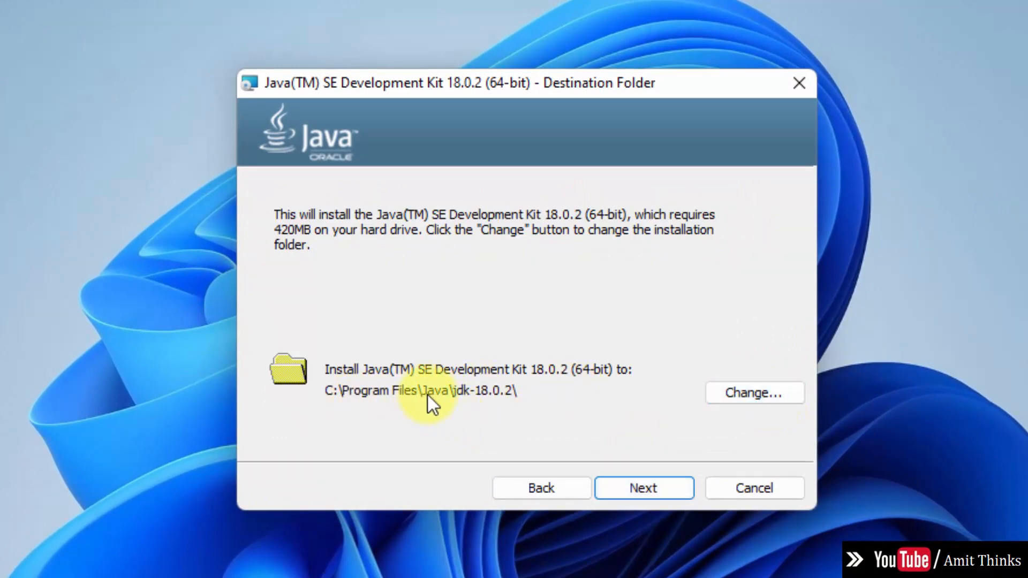
pyautogui.click(644, 488)
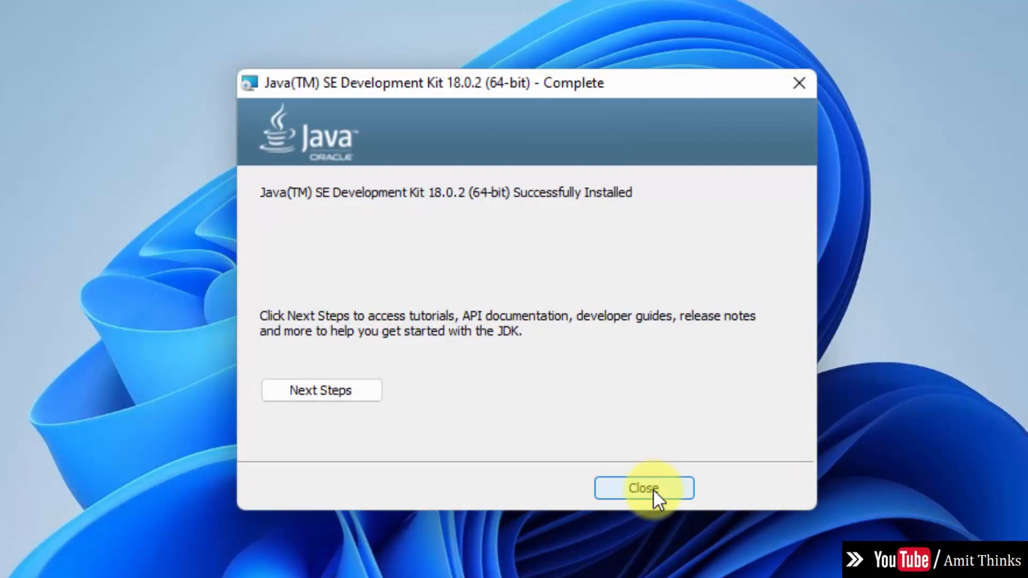
pyautogui.click(642, 489)
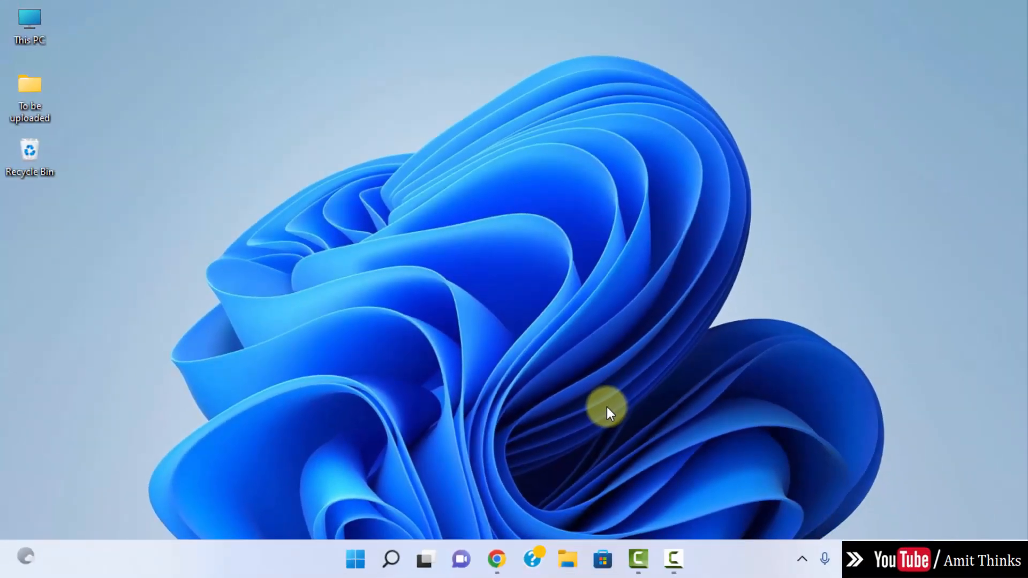
pyautogui.moveTo(568, 559)
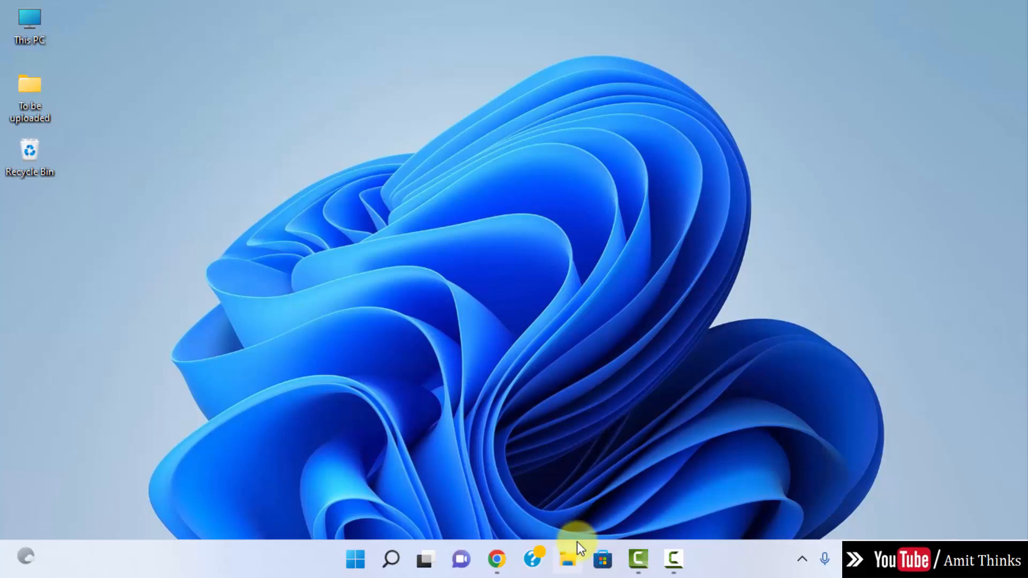
# Navigate File Explorer to C:\Program Files\Java.
pyautogui.click(567, 559)
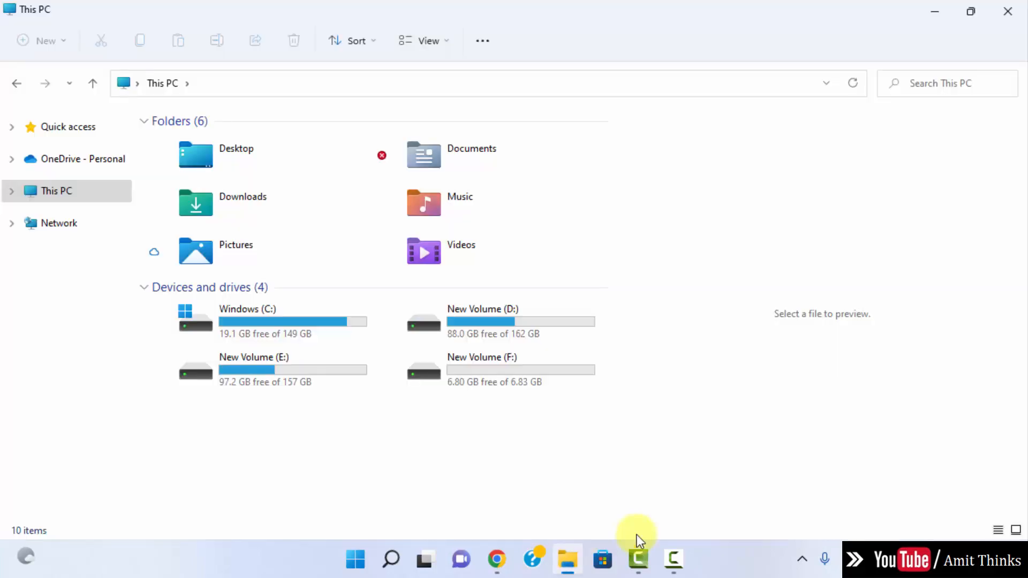
pyautogui.doubleClick(247, 318)
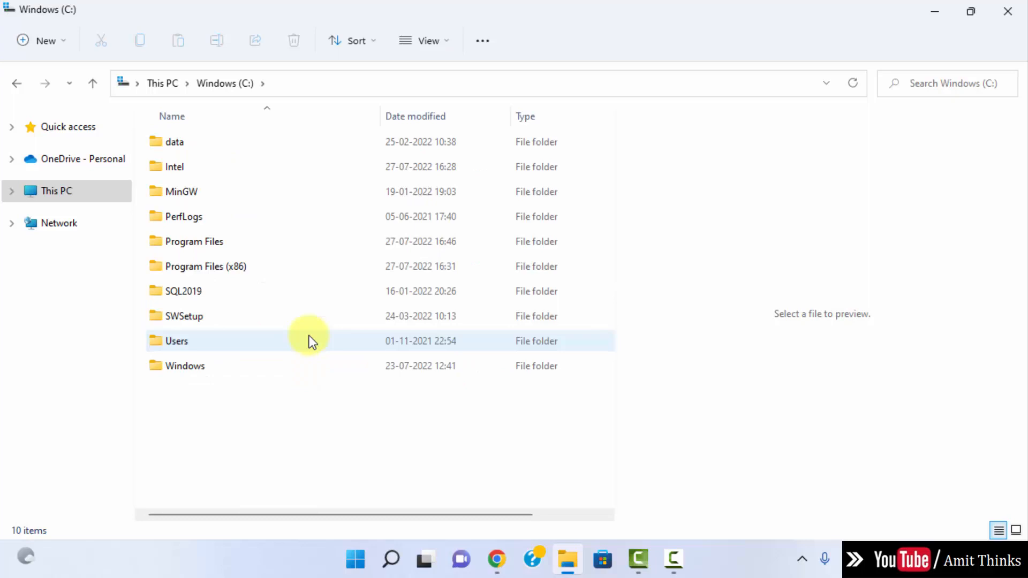
pyautogui.click(193, 241)
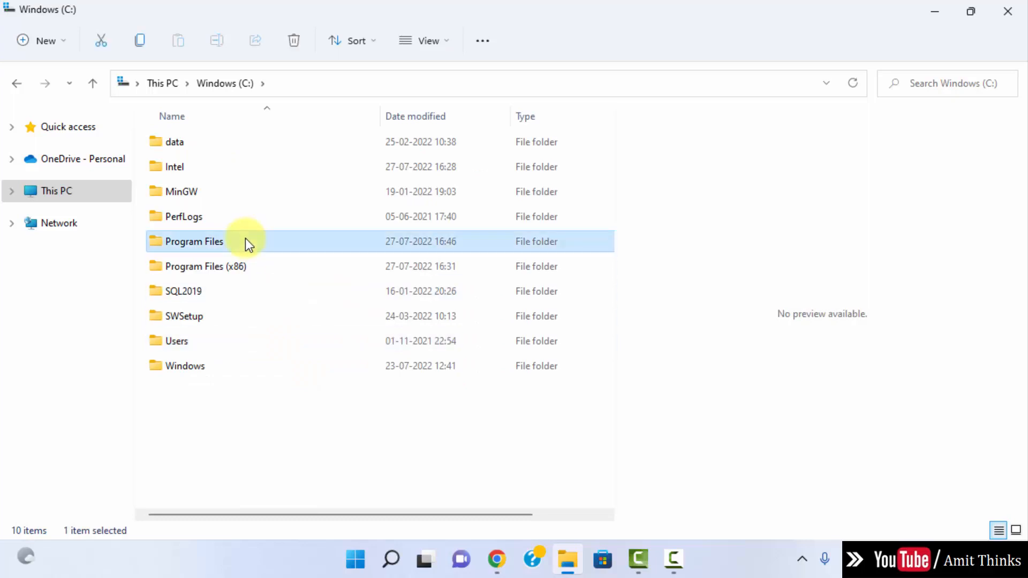
pyautogui.doubleClick(193, 241)
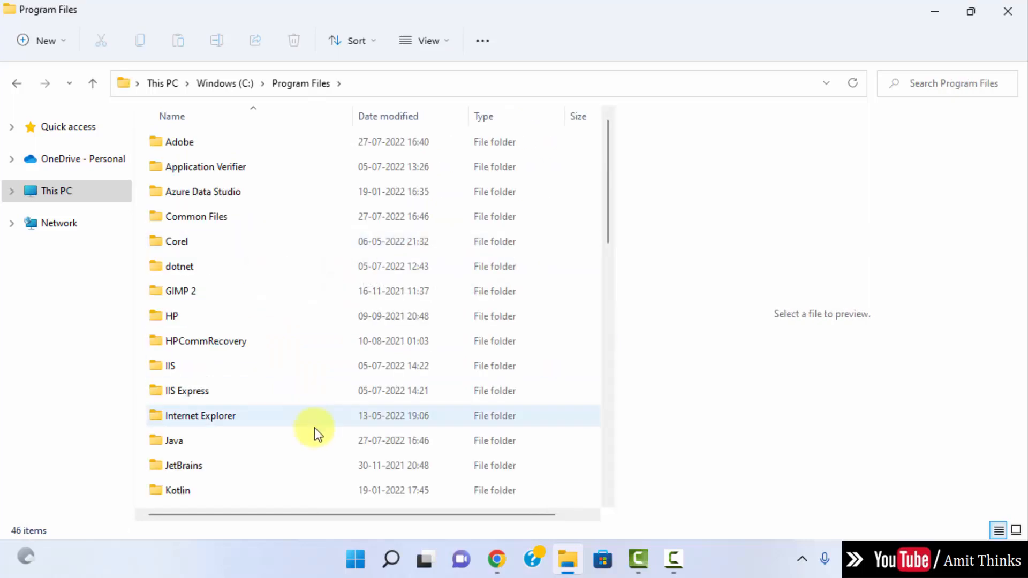
pyautogui.click(174, 441)
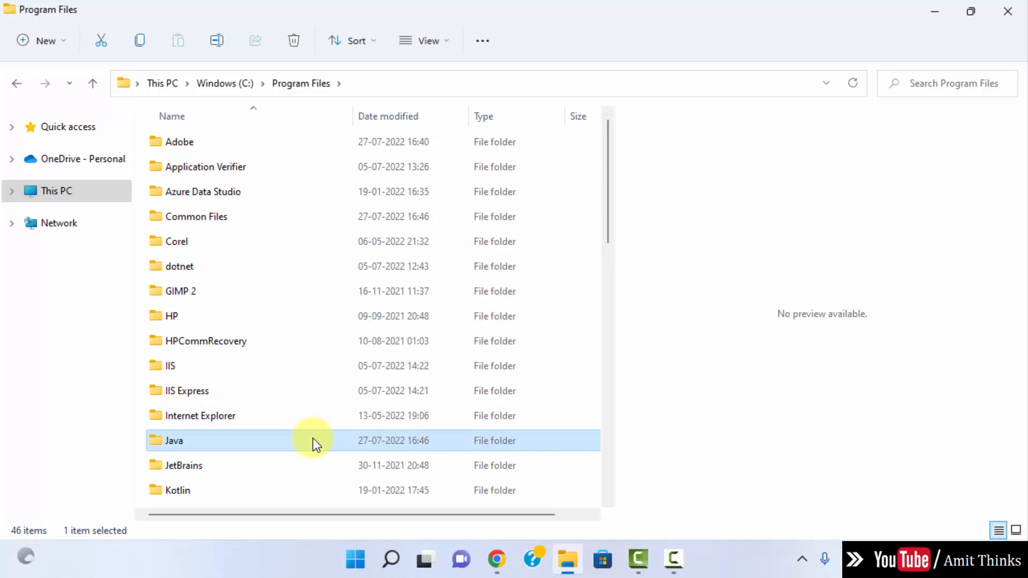
pyautogui.doubleClick(174, 440)
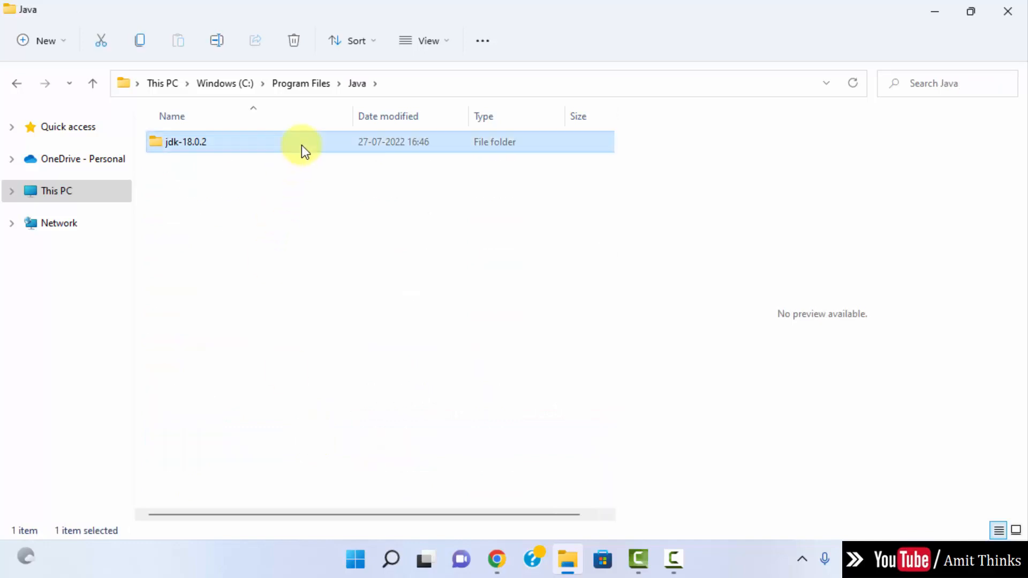
# Open jdk-18.0.2\bin and copy its full path from the address bar.
pyautogui.doubleClick(185, 142)
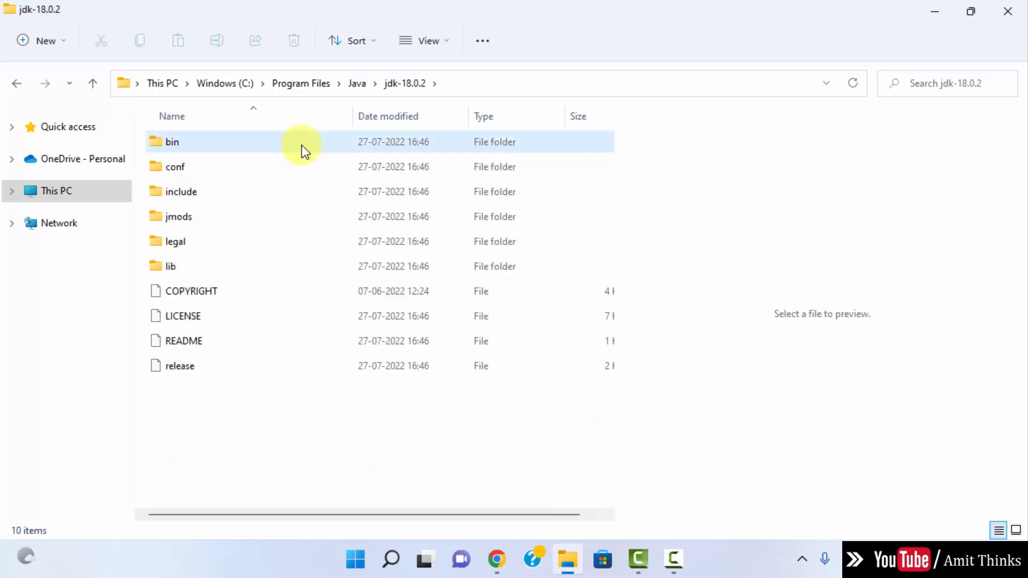
pyautogui.doubleClick(171, 141)
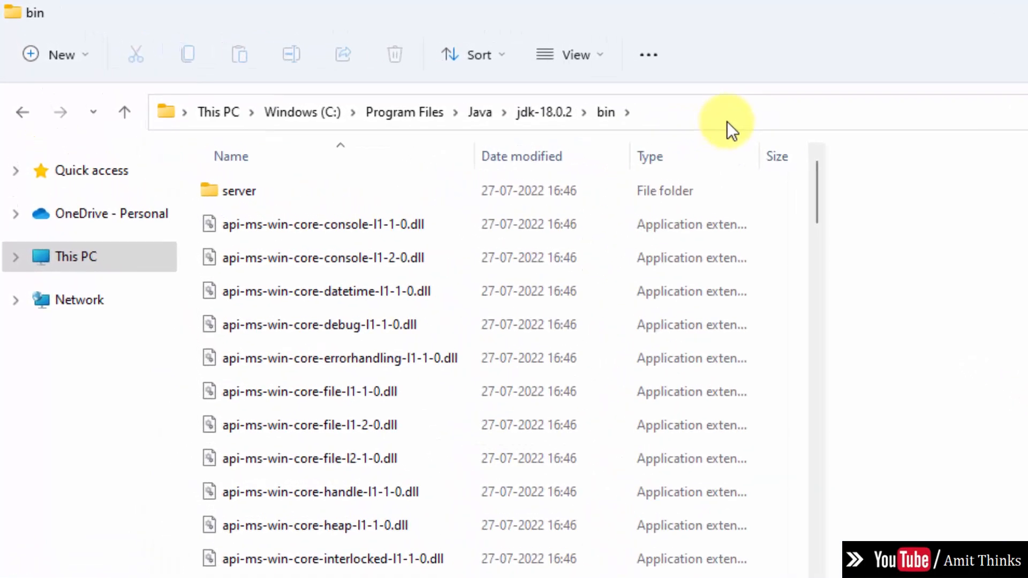
pyautogui.rightClick(269, 112)
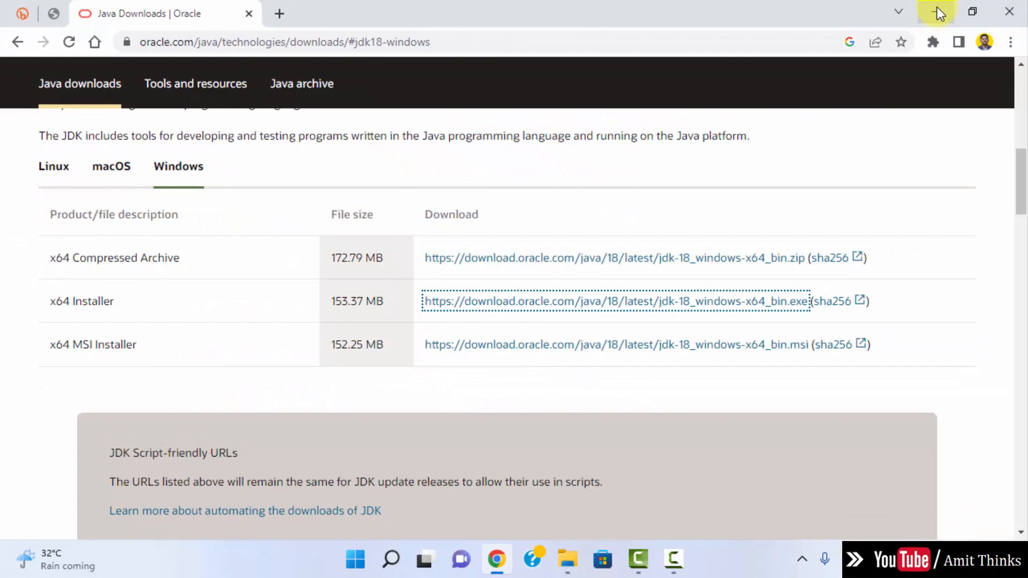
# Find 'environment variables' from Start search and open the Environment Variables dialog.
pyautogui.click(355, 560)
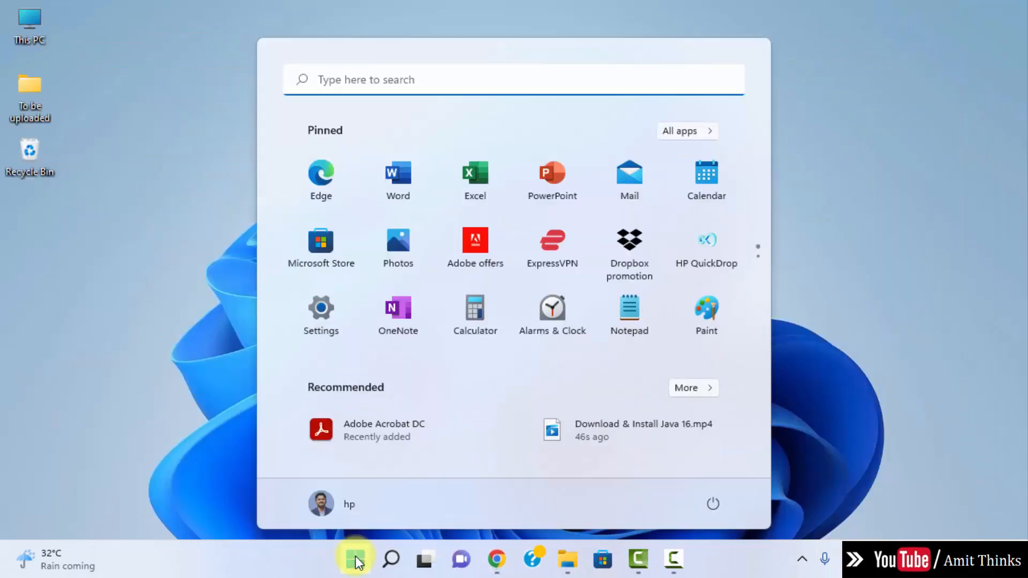
pyautogui.write('environment variables')
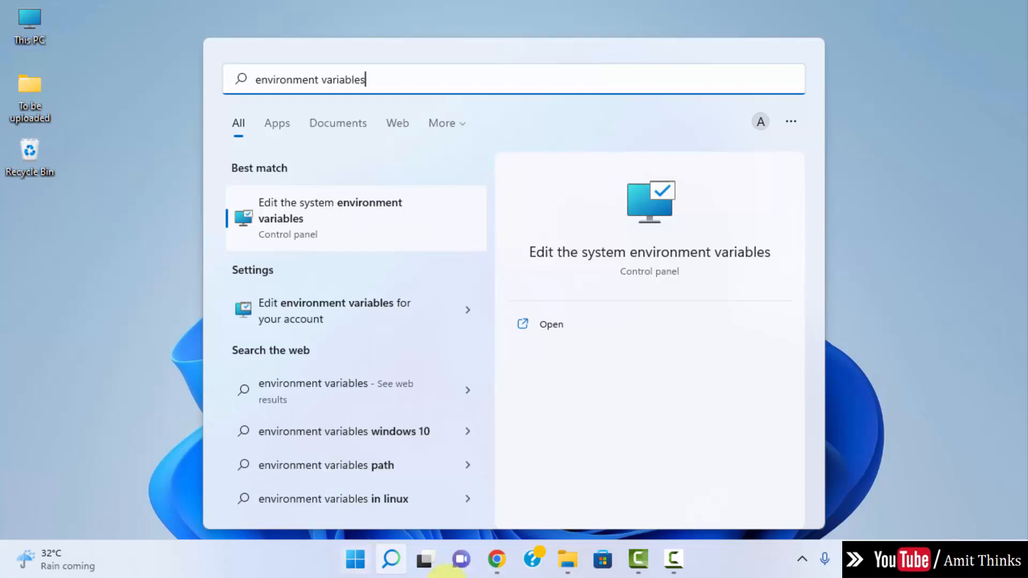
pyautogui.moveTo(380, 230)
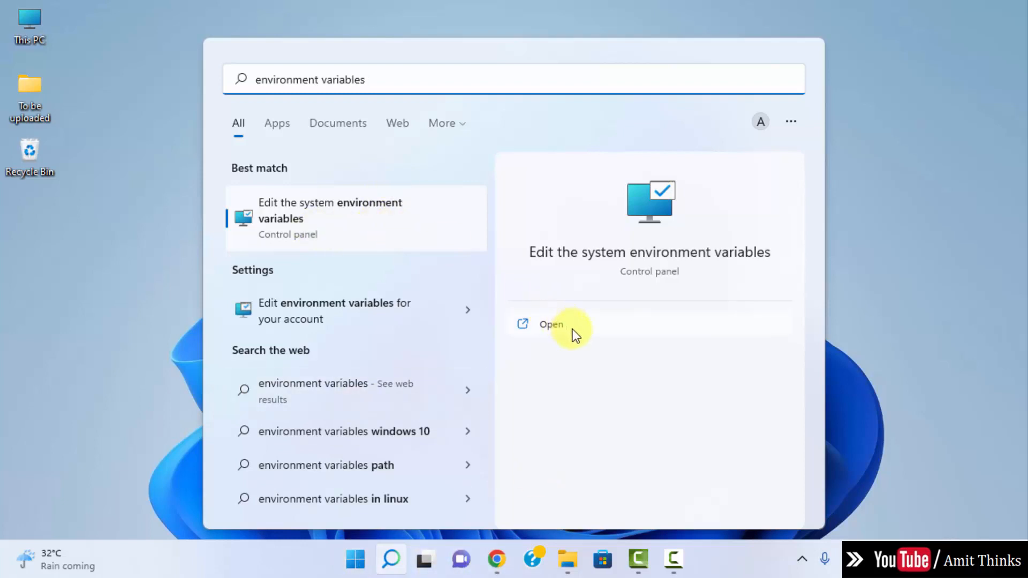
pyautogui.click(551, 324)
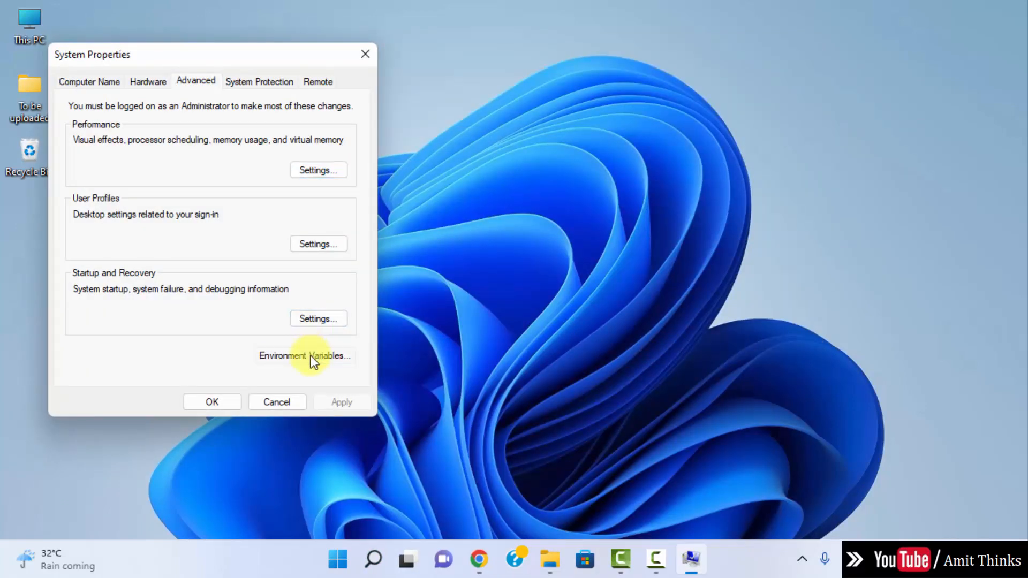
pyautogui.click(303, 355)
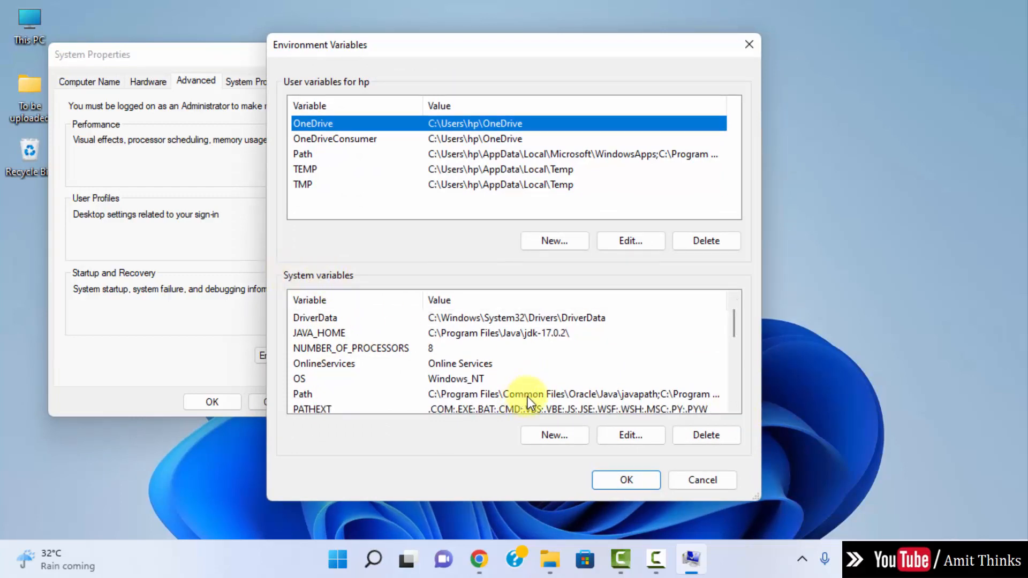
# Add C:\Program Files\Java\jdk-18.0.2\bin as a new system Path entry and confirm all dialogs.
pyautogui.click(735, 410)
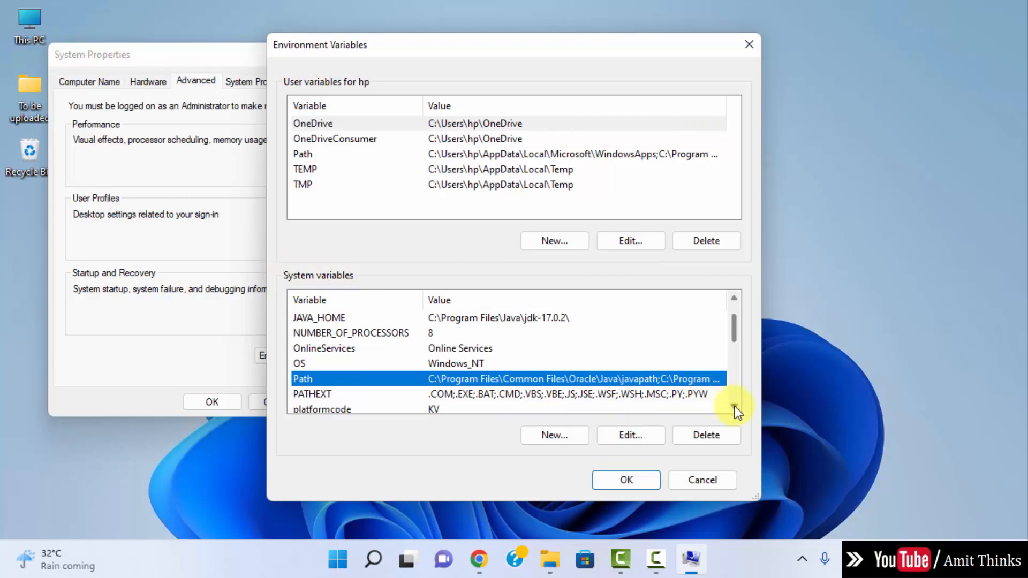
pyautogui.click(629, 435)
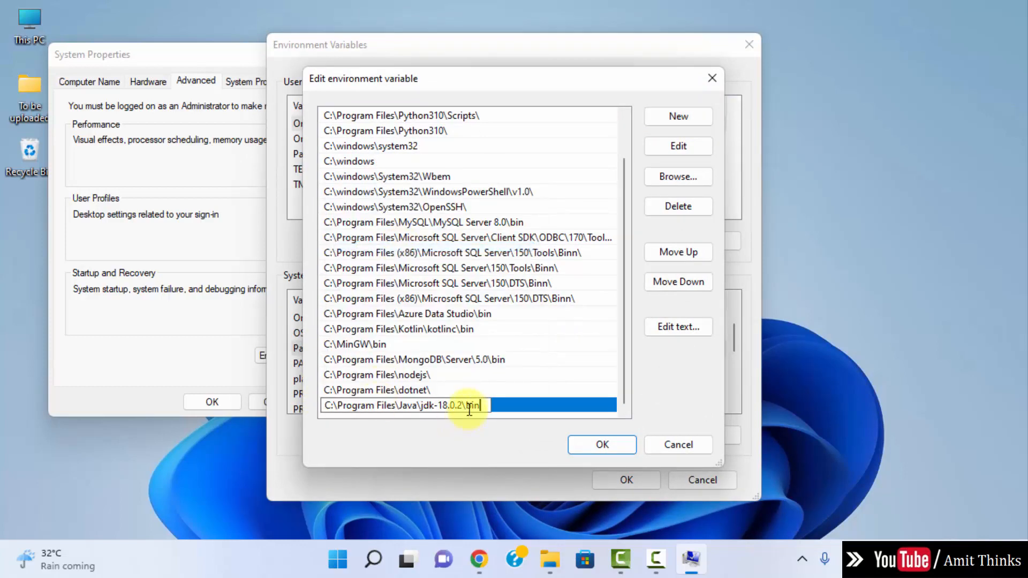
pyautogui.click(601, 445)
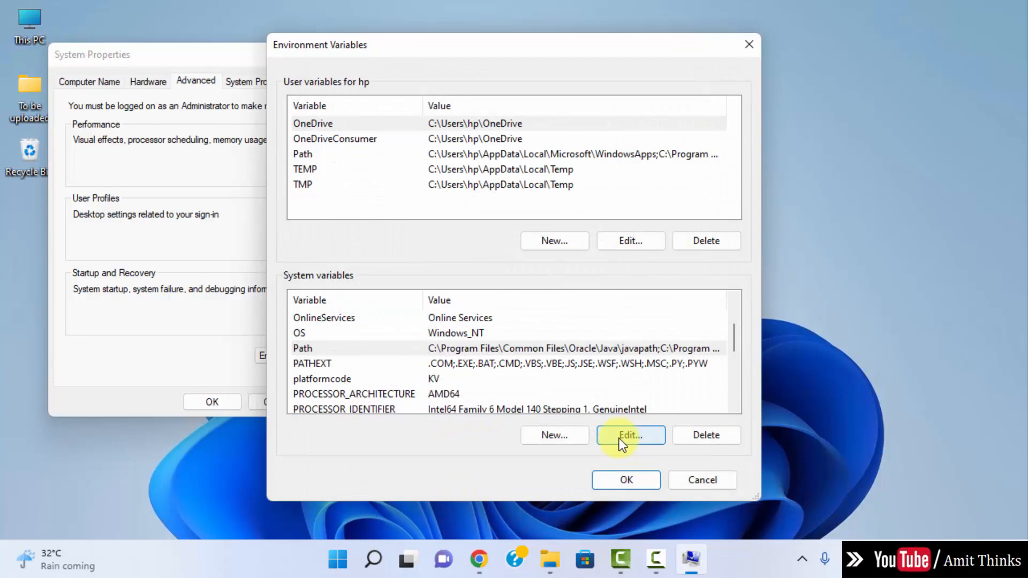
pyautogui.click(625, 480)
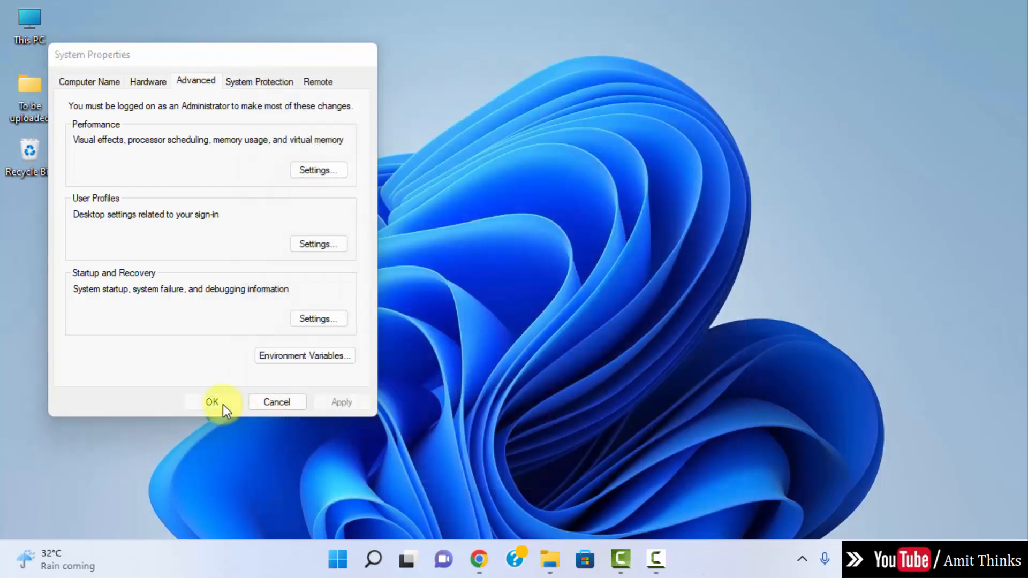
pyautogui.click(212, 402)
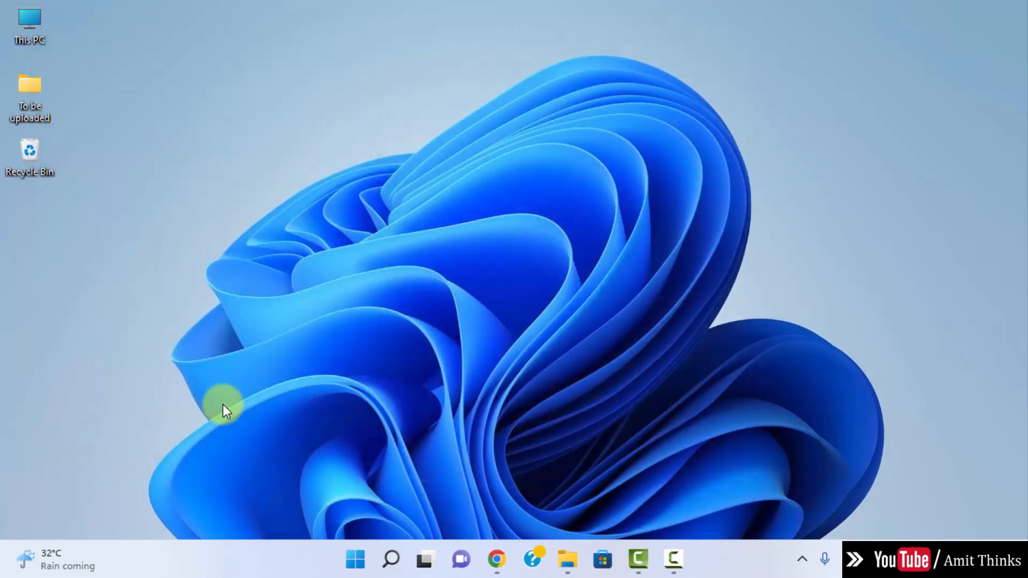
# Launch Command Prompt via Start search for 'cmd' and run java --version.
pyautogui.click(354, 560)
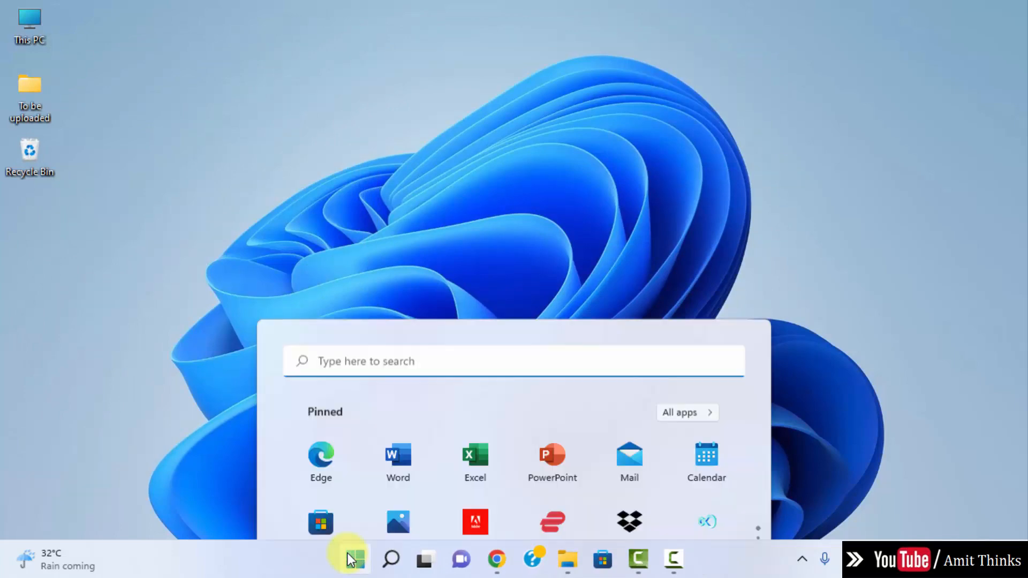
pyautogui.write('cmd')
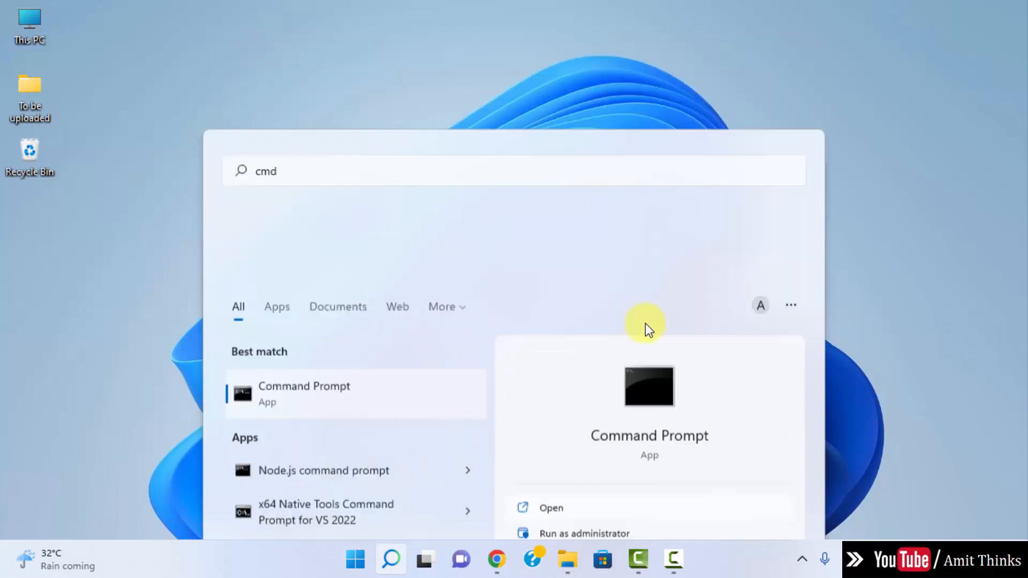
pyautogui.click(303, 393)
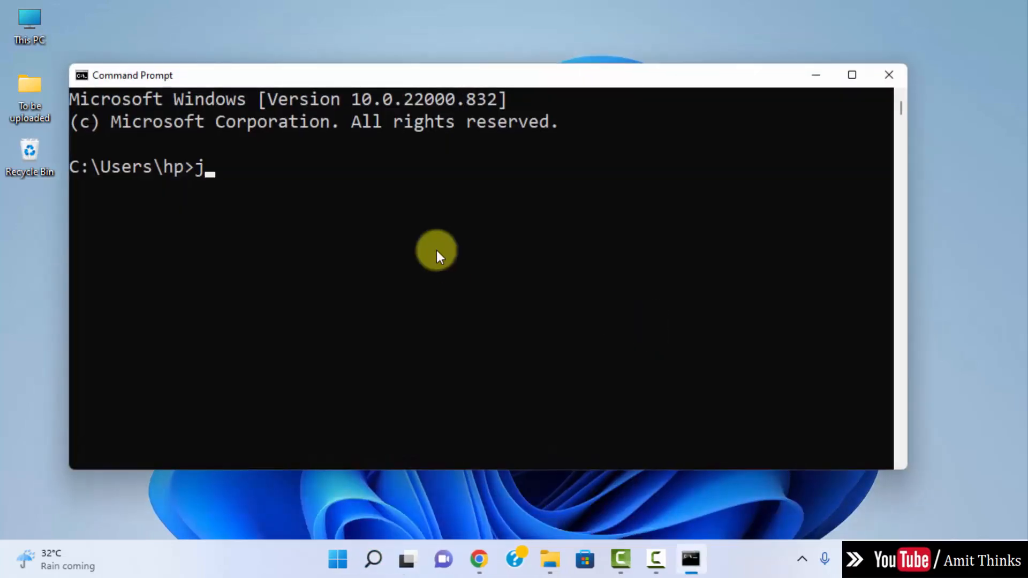
pyautogui.write('ava --versi')
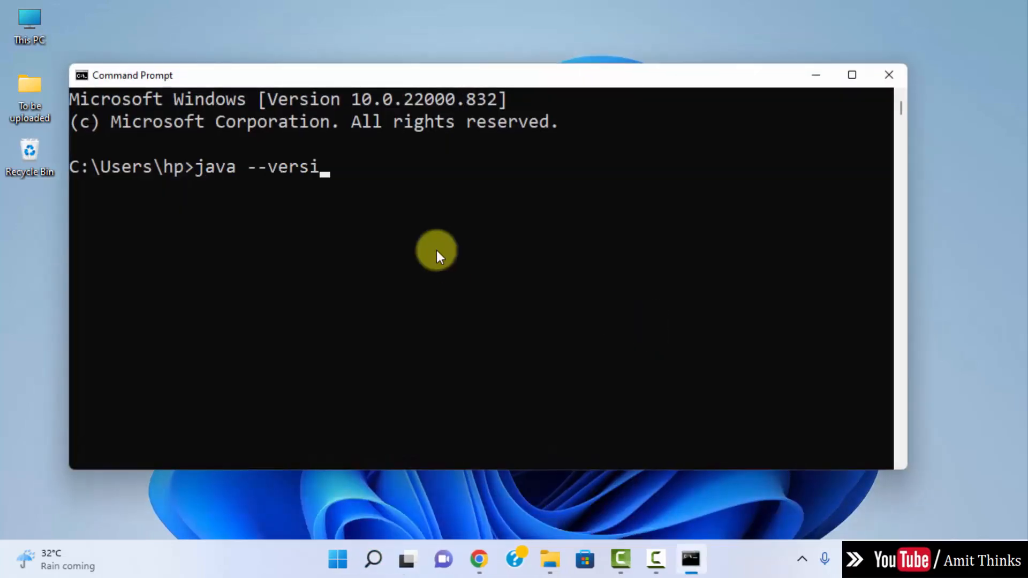
pyautogui.write('on')
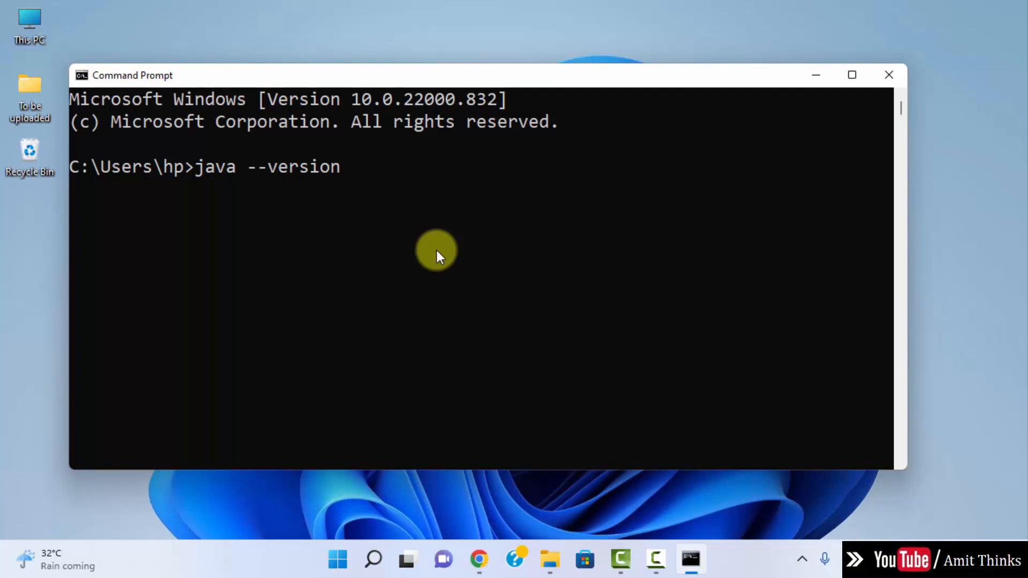